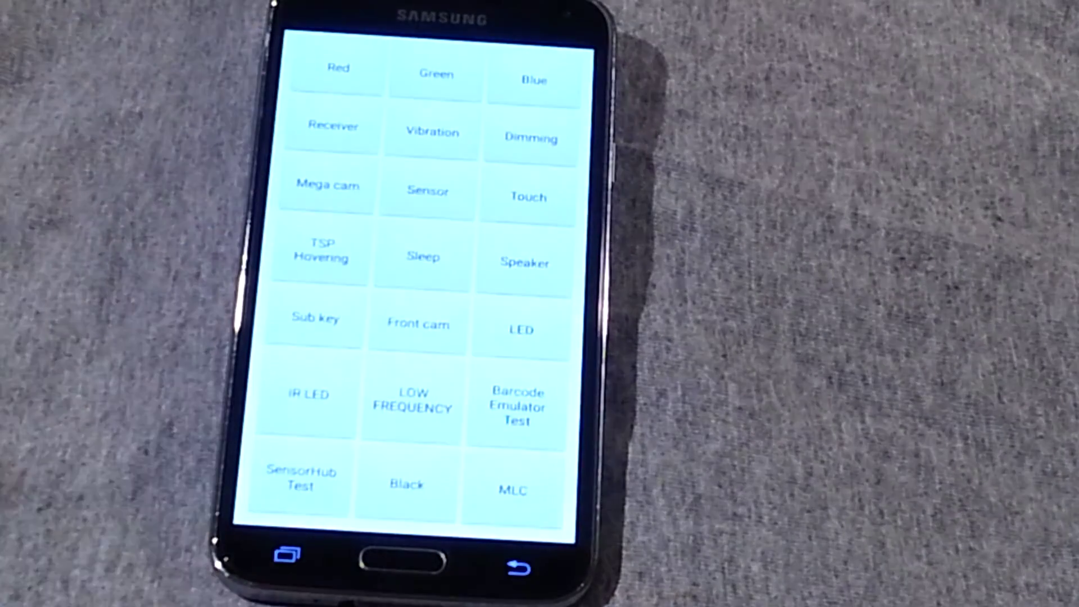
# - Show the Sensor test page with live accelerometer, proximity, barometer, light and gyroscope readings
pyautogui.click(427, 192)
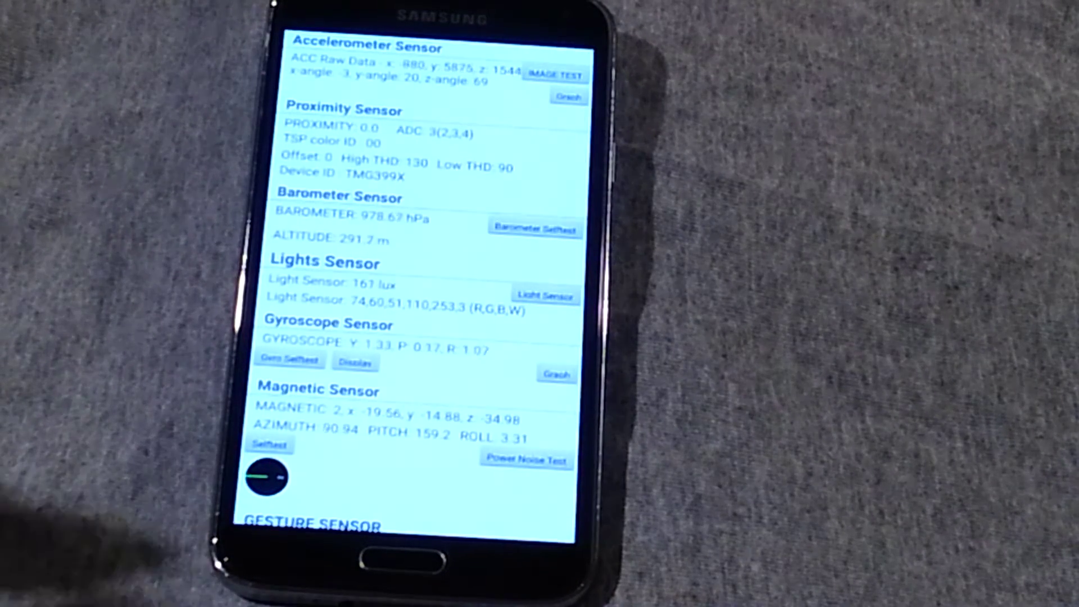